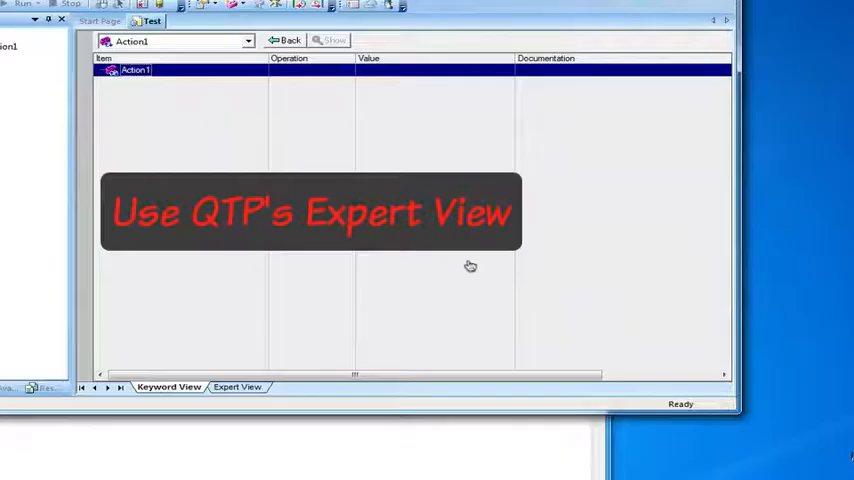
pyautogui.moveTo(472, 266)
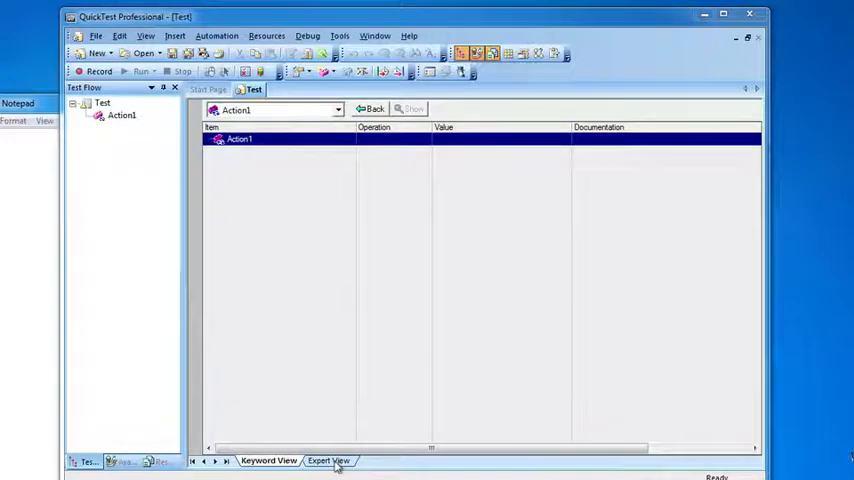
# - Switch Action1 to Expert View, first via the bottom tab then via the View menu
pyautogui.click(328, 460)
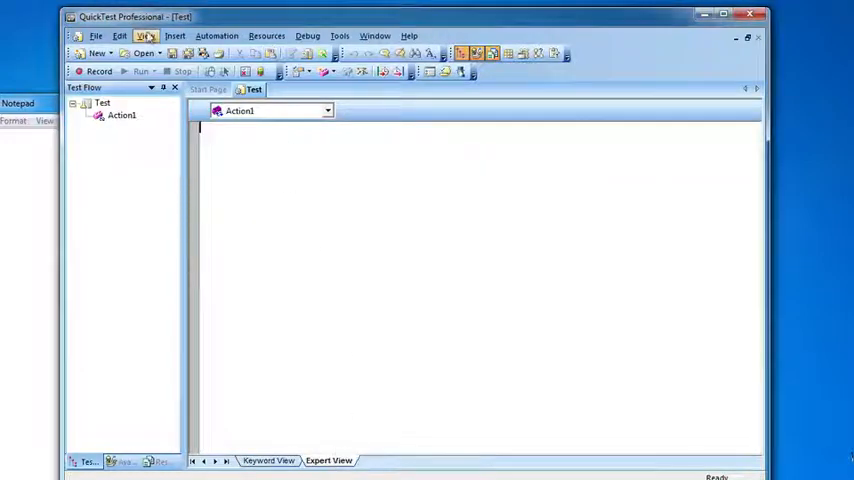
pyautogui.click(144, 36)
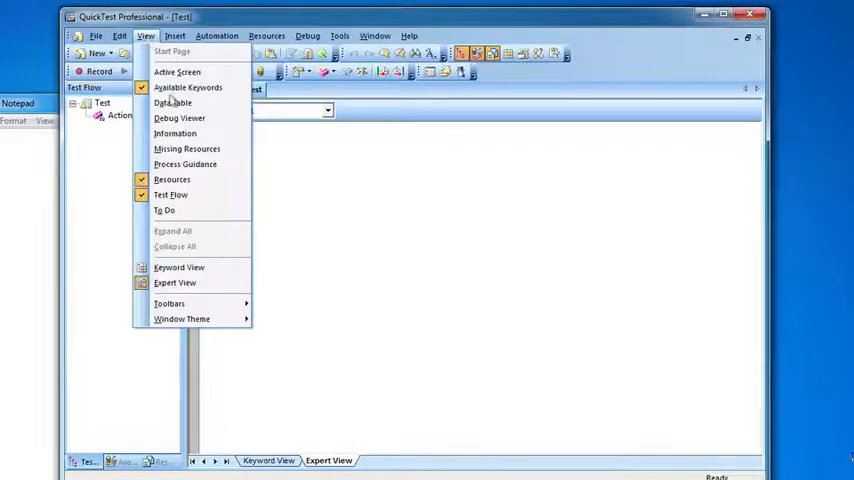
pyautogui.moveTo(176, 284)
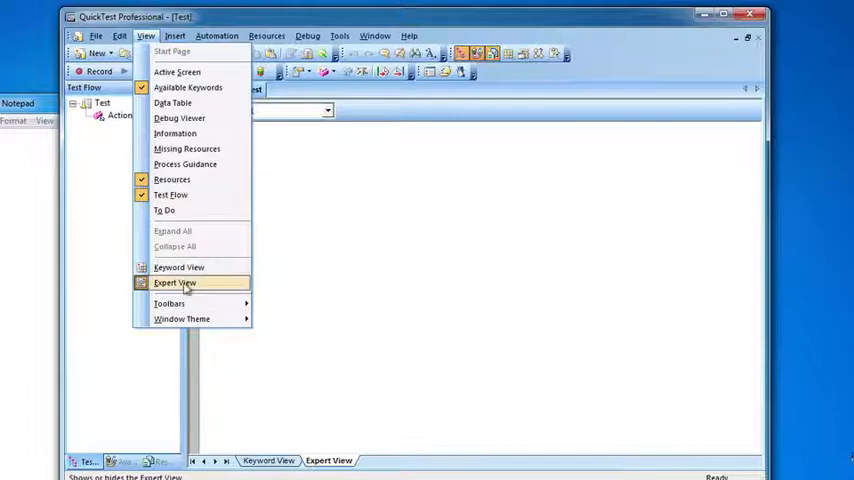
pyautogui.click(176, 282)
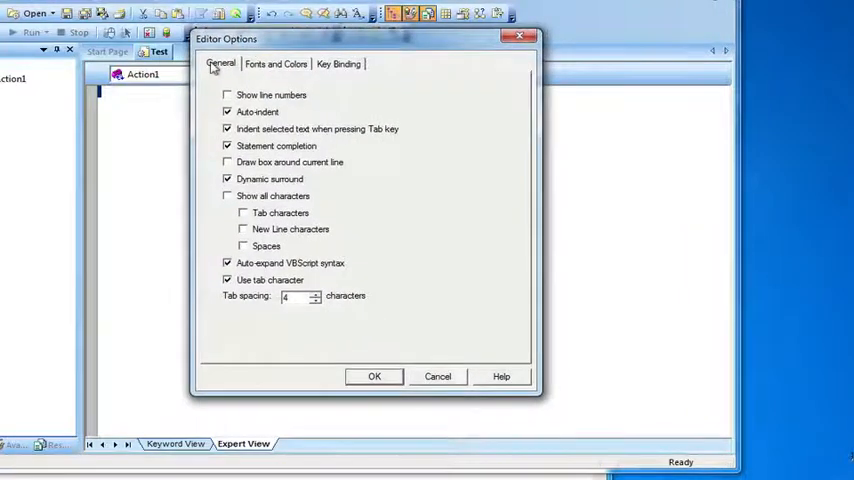
pyautogui.moveTo(294, 104)
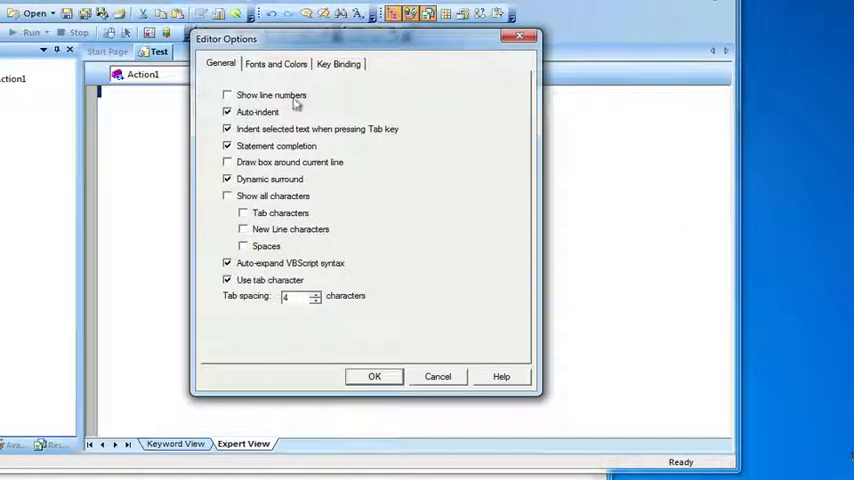
# - Enable Show line numbers in Editor Options and confirm with OK
pyautogui.click(228, 96)
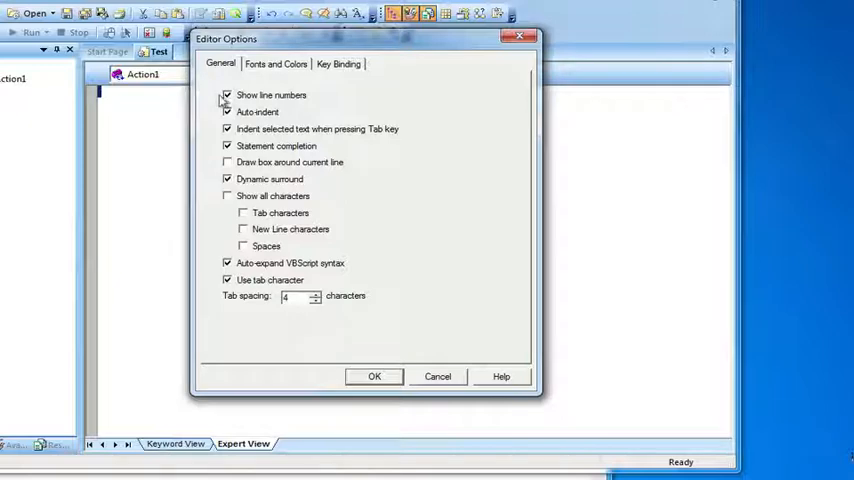
pyautogui.click(374, 376)
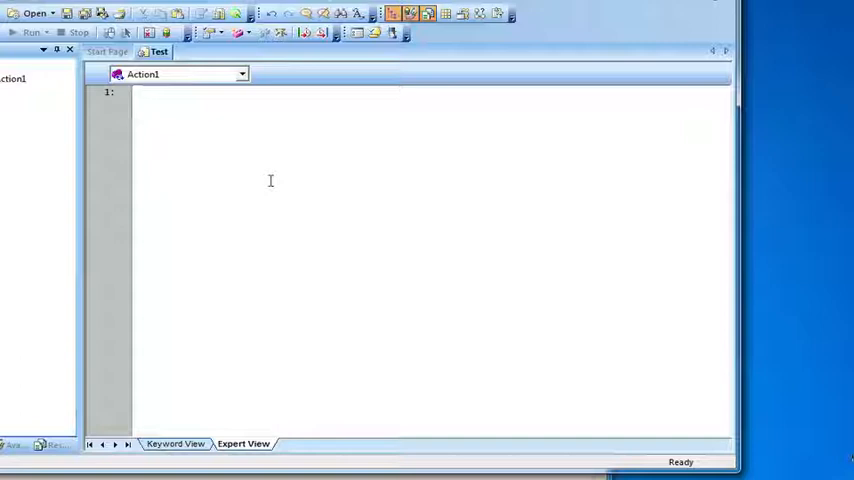
# - Write Msgbox "Hello World" on line 1 of the Action1 script
pyautogui.click(136, 92)
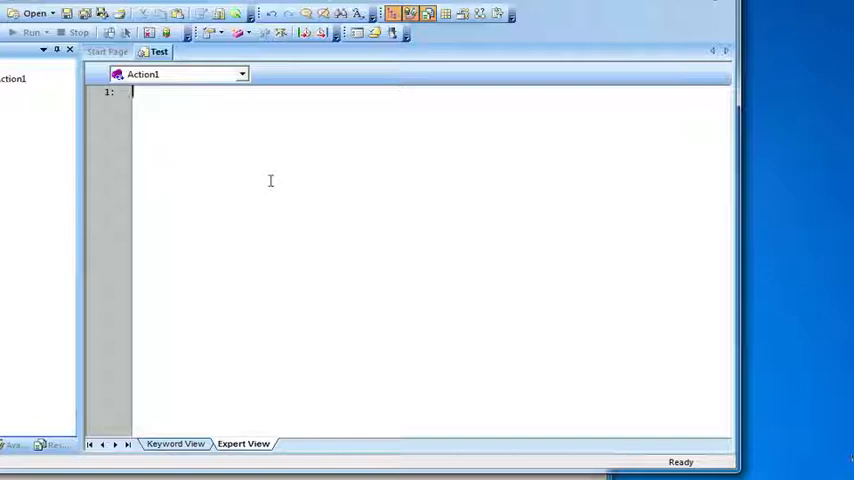
pyautogui.write('Msgbox "He')
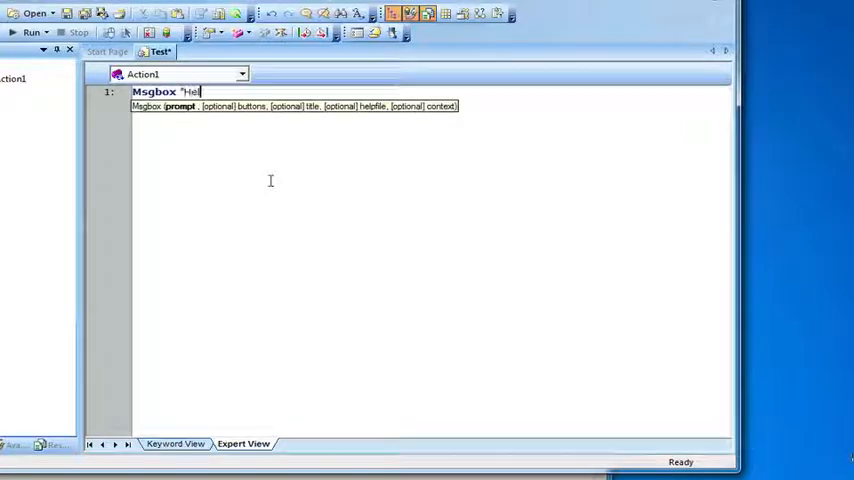
pyautogui.write('lo World')
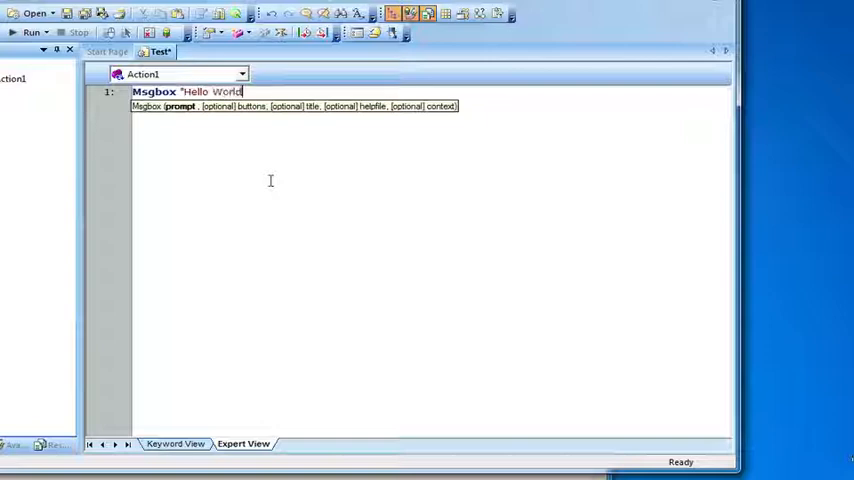
pyautogui.write('"')
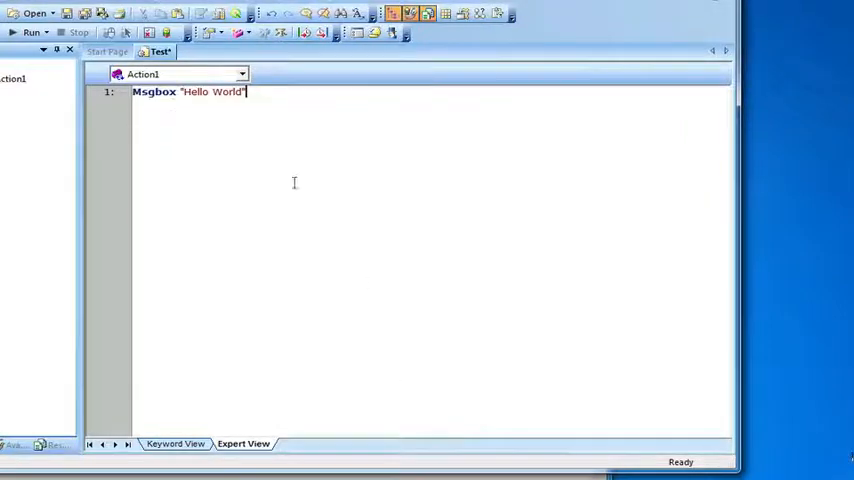
pyautogui.click(30, 32)
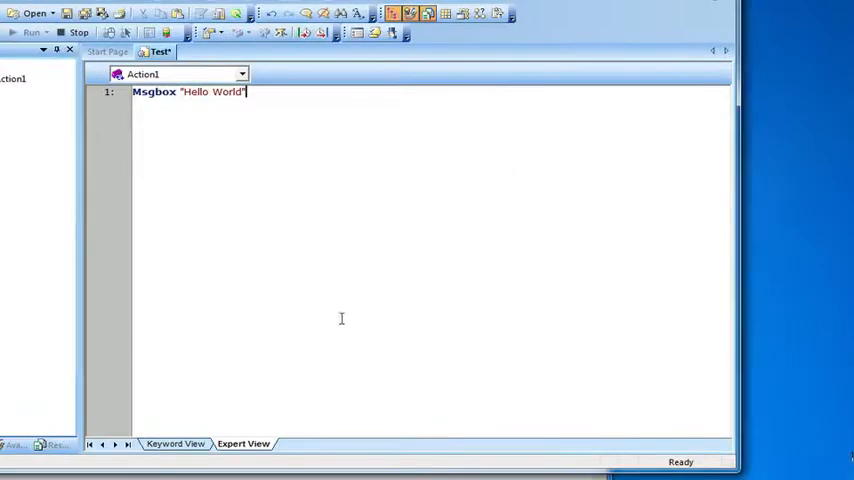
# - Run the test, move the Hello World message box aside and dismiss it with OK
pyautogui.click(32, 32)
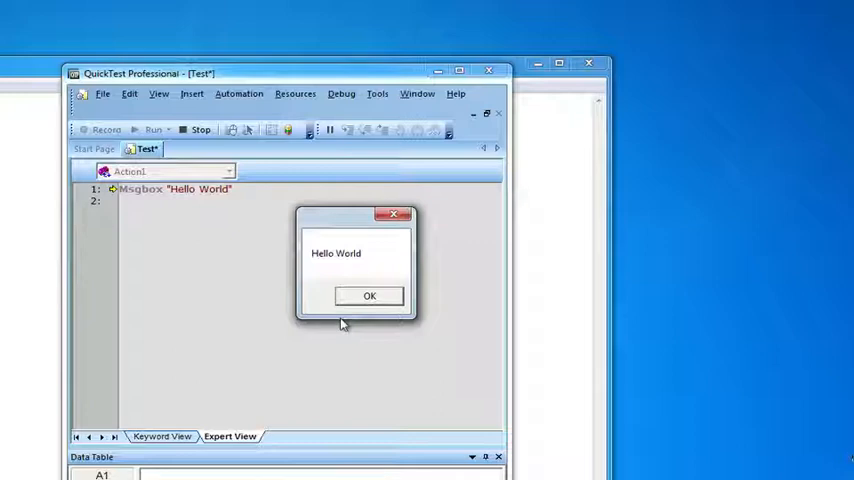
pyautogui.moveTo(352, 264)
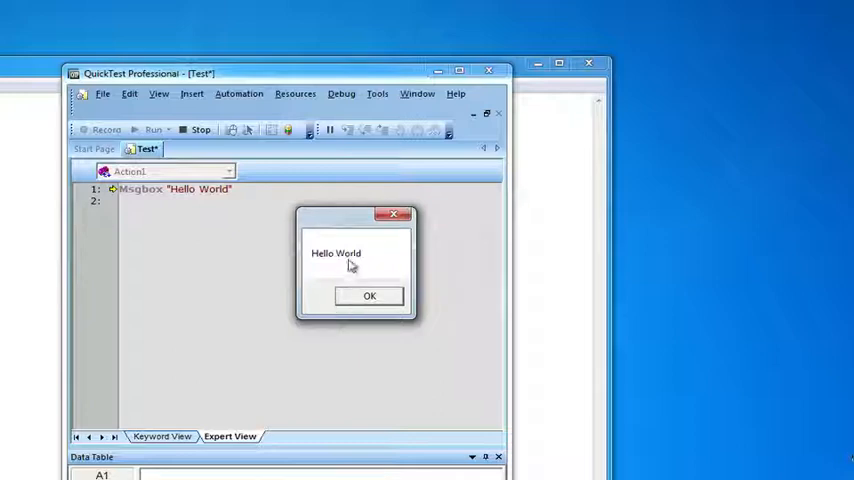
pyautogui.moveTo(356, 214); pyautogui.dragTo(360, 200)
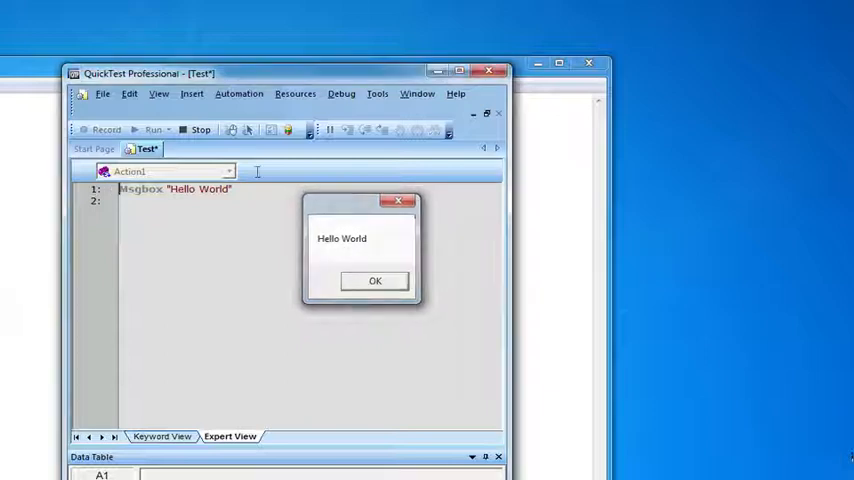
pyautogui.click(376, 280)
pyautogui.write('Msgbox')
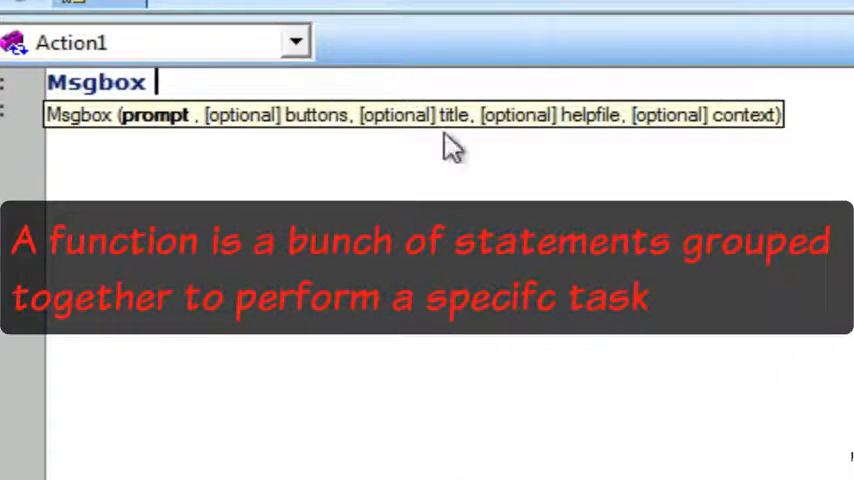
pyautogui.moveTo(210, 130)
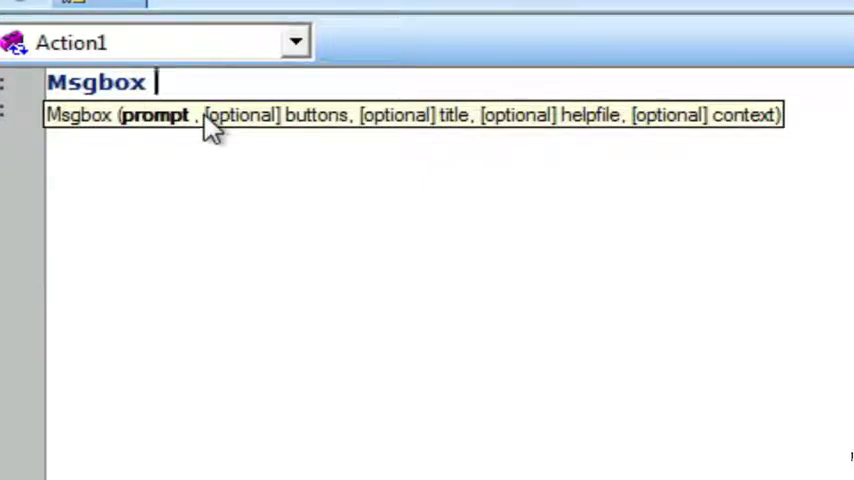
pyautogui.moveTo(136, 120)
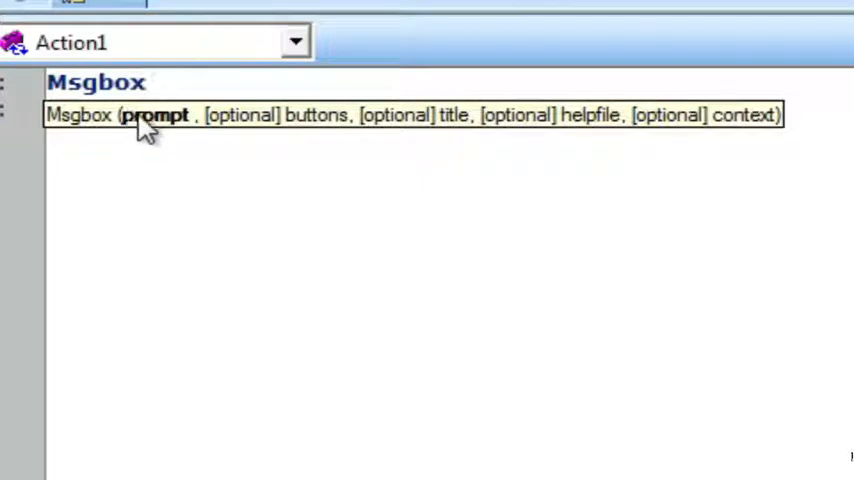
pyautogui.moveTo(400, 118)
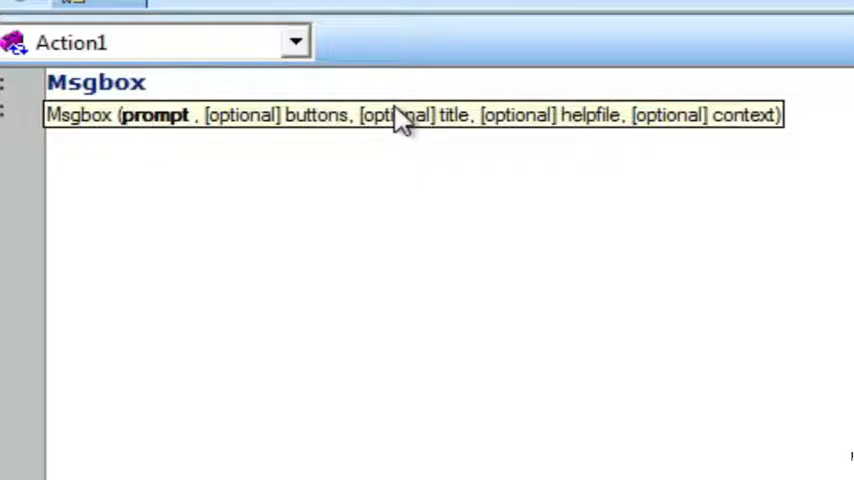
# - Supply "Hello World" as the prompt argument of the retyped Msgbox call
pyautogui.write('"H')
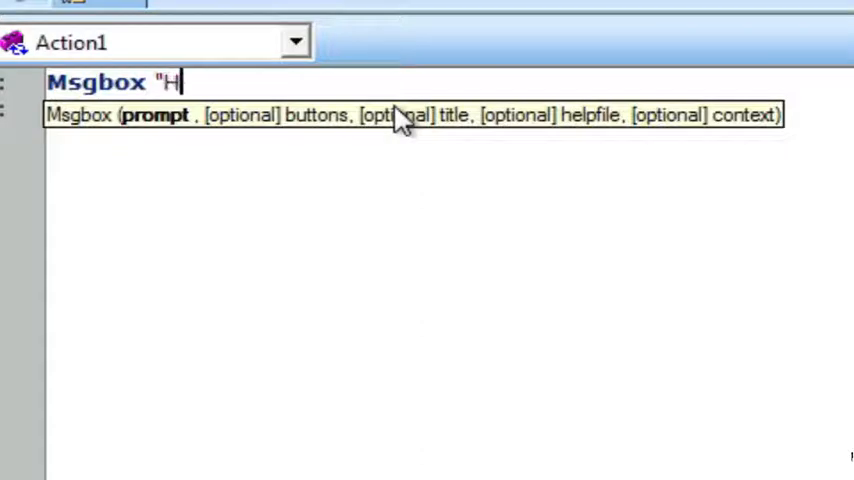
pyautogui.write('ello Wo')
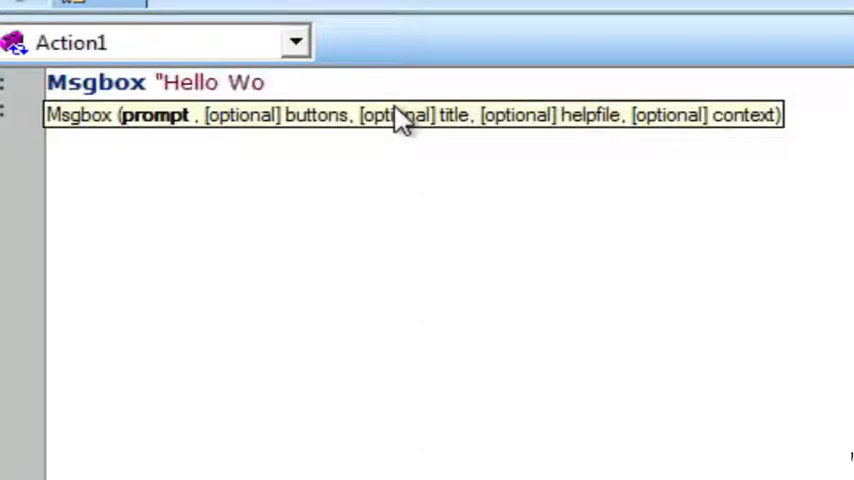
pyautogui.write('rld"')
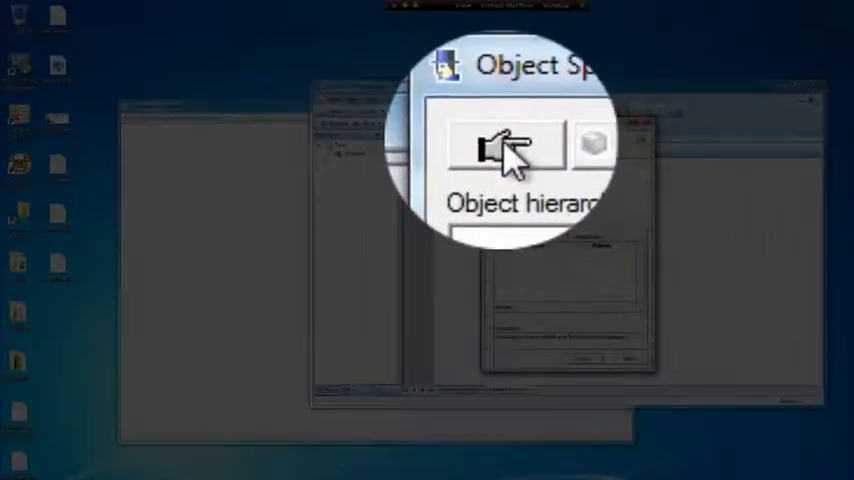
# - Spy on the Notepad window, view its properties, then its Operations list
pyautogui.click(504, 148)
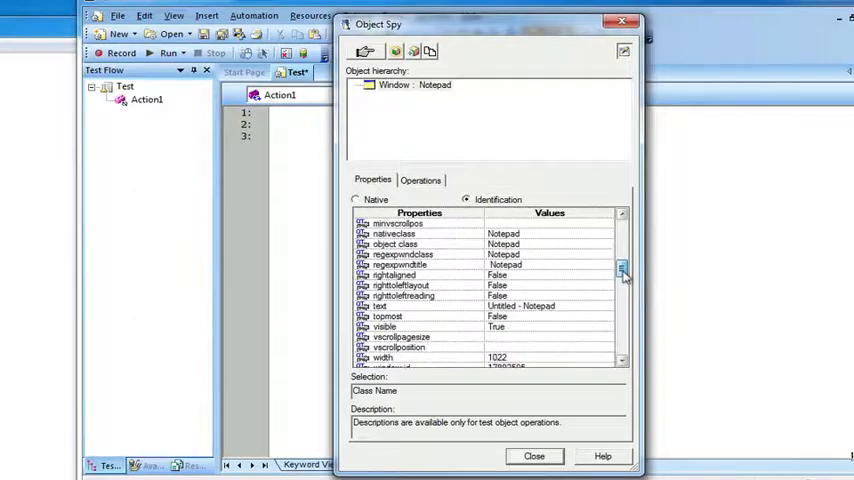
pyautogui.click(420, 180)
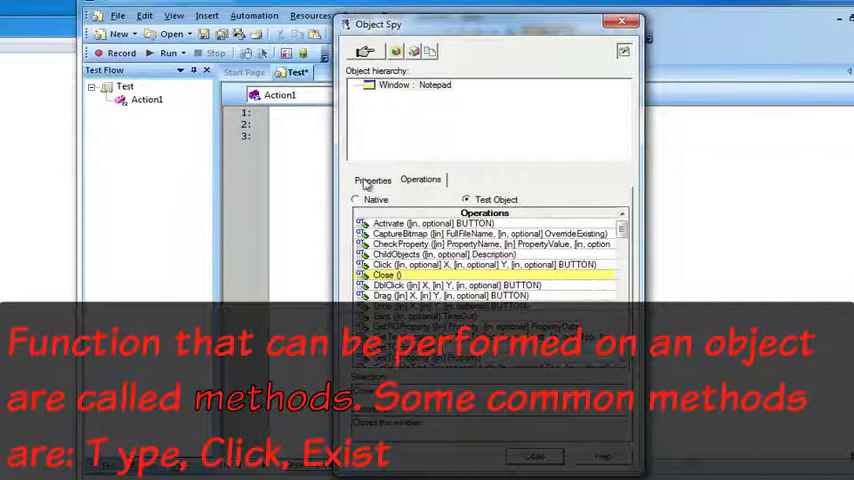
# - Toggle Object Spy between Notepad's Operations and Properties, finishing on Properties
pyautogui.click(372, 180)
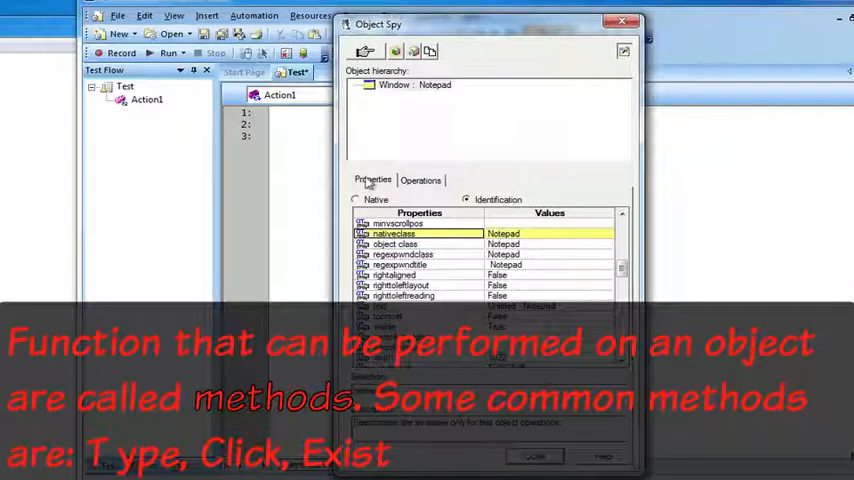
pyautogui.moveTo(424, 186)
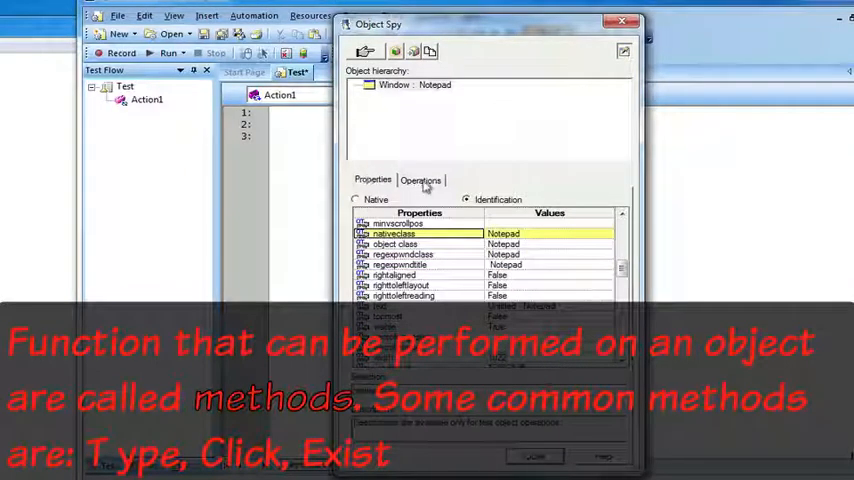
pyautogui.click(420, 180)
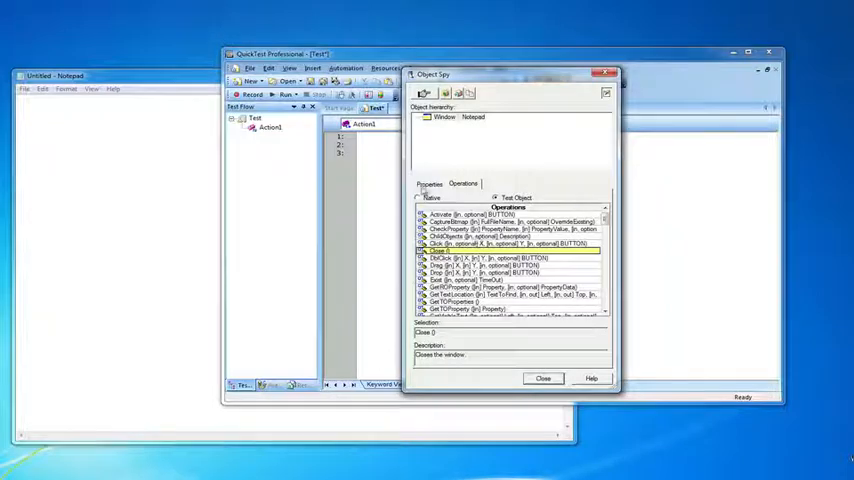
pyautogui.click(428, 184)
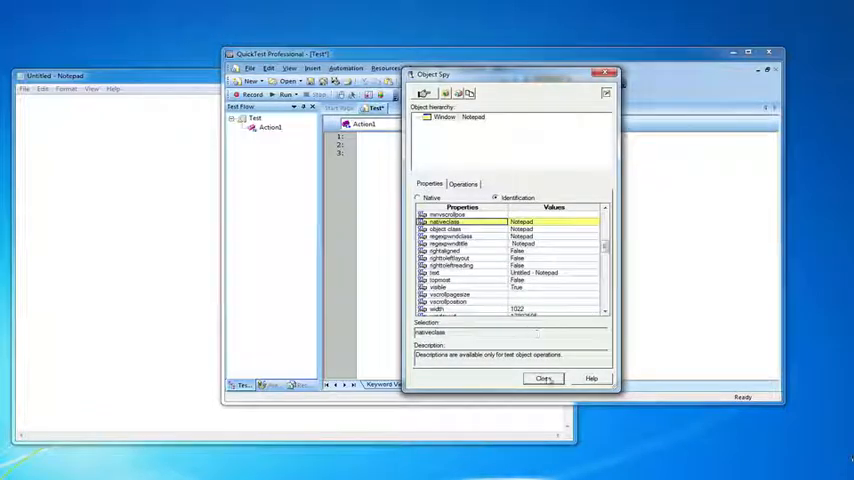
# - Write Window("regexpwndtitle:=Notepad"). on line 3 to describe the Notepad window programmatically
pyautogui.click(544, 378)
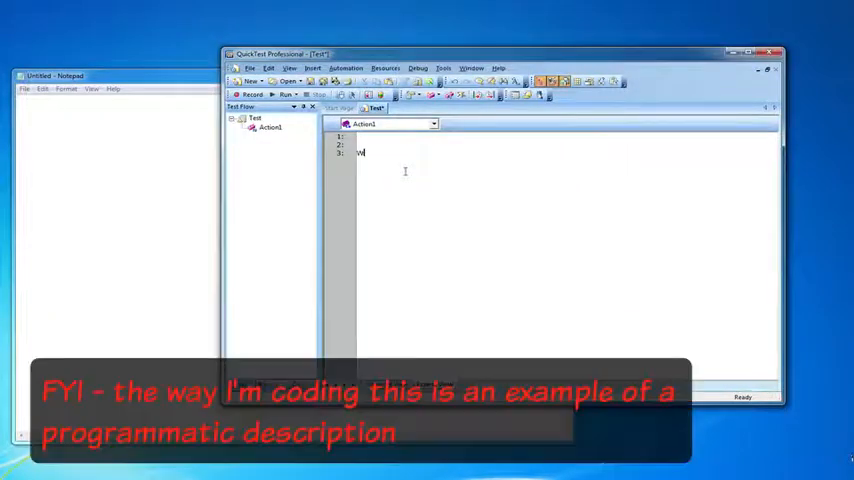
pyautogui.write('indow(')
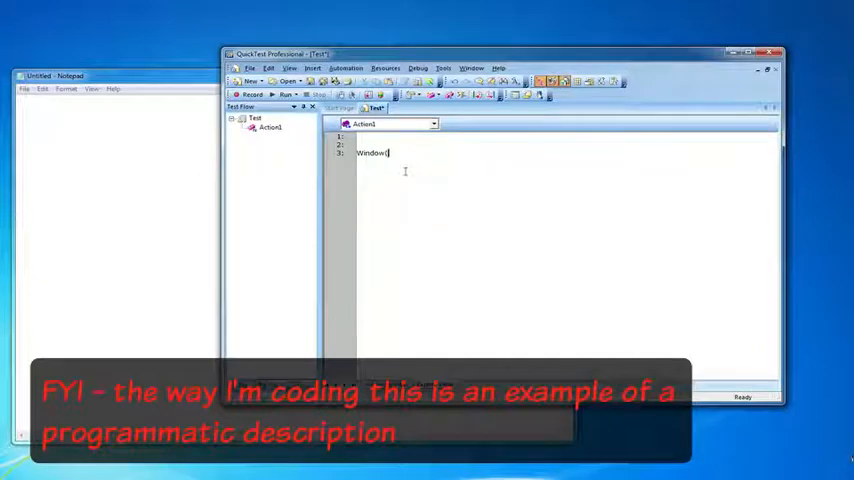
pyautogui.write('"regexpwndtitle:=')
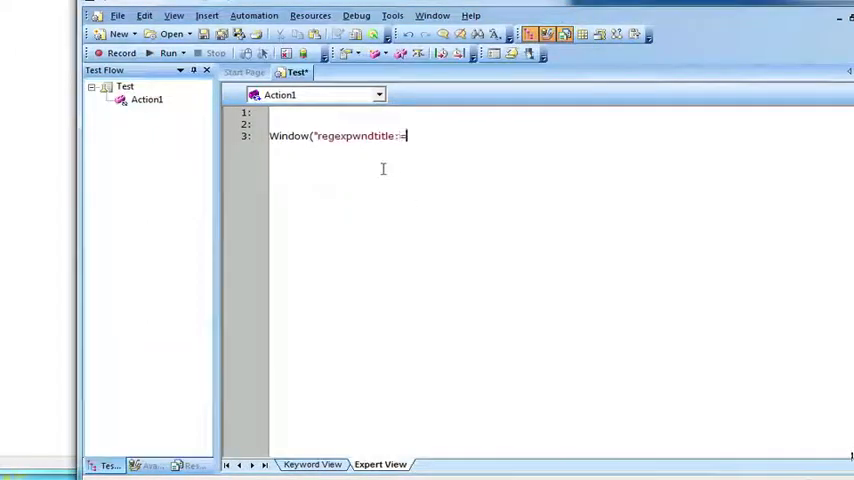
pyautogui.write('Notepad"')
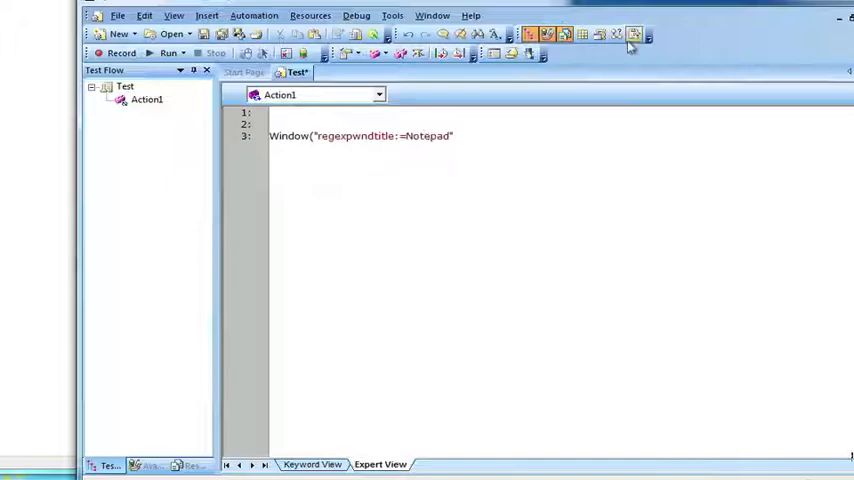
pyautogui.moveTo(528, 52)
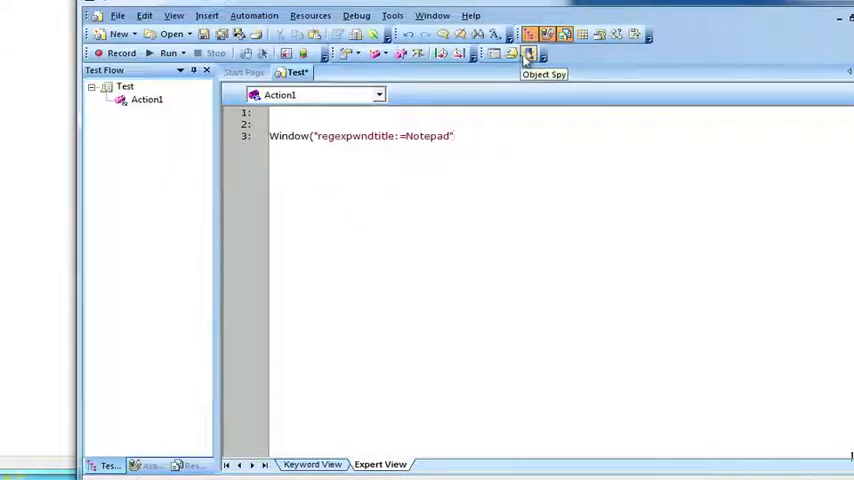
pyautogui.write('.')
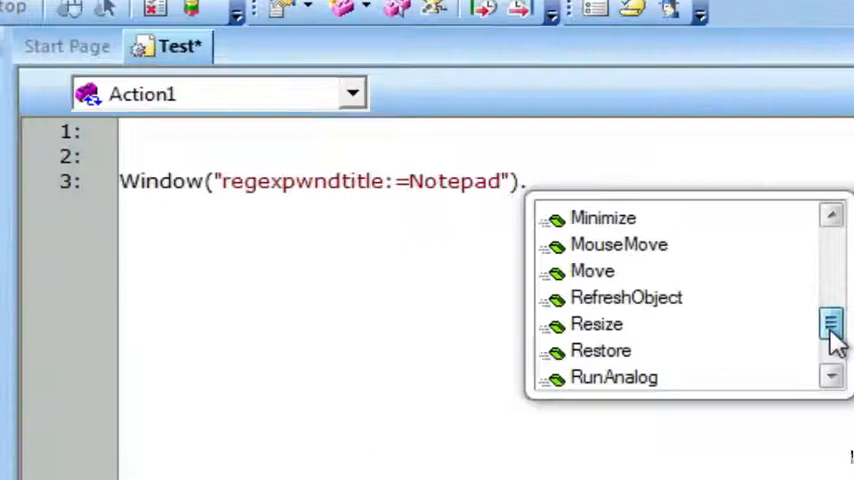
# - Finish line 3 with the Type operation sending "DEMO JOE" to the Notepad window
pyautogui.scroll(-3)
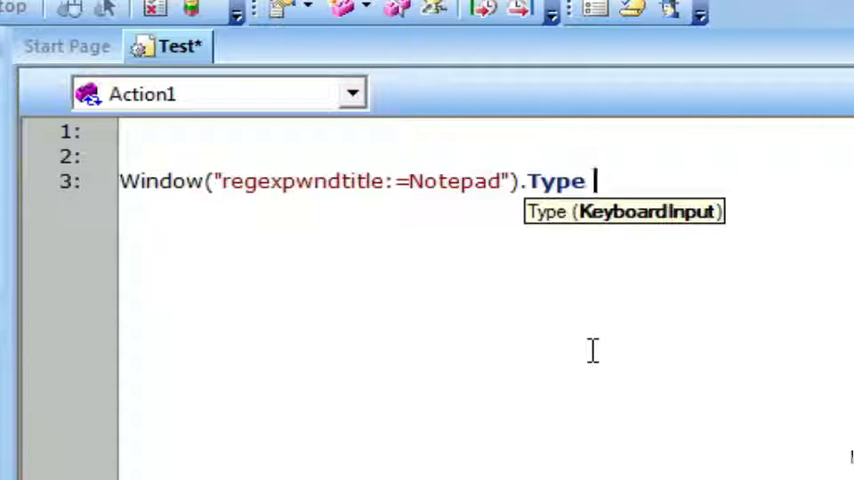
pyautogui.write('"')
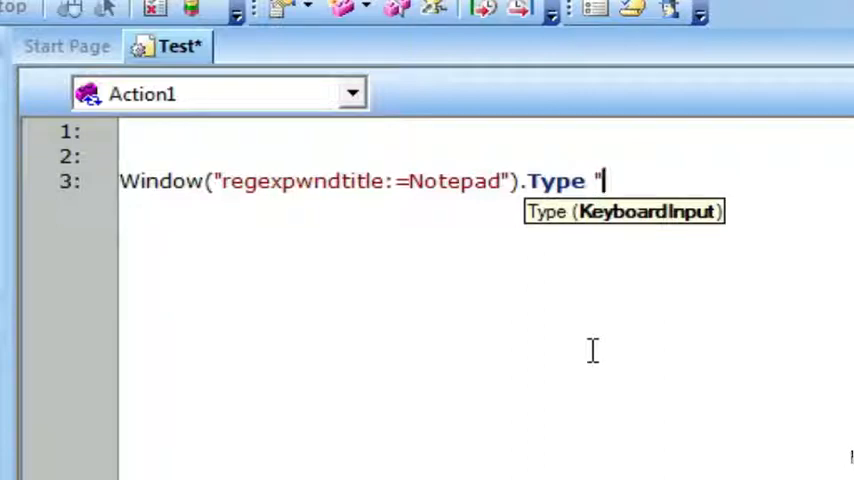
pyautogui.write('DEMO JOE')
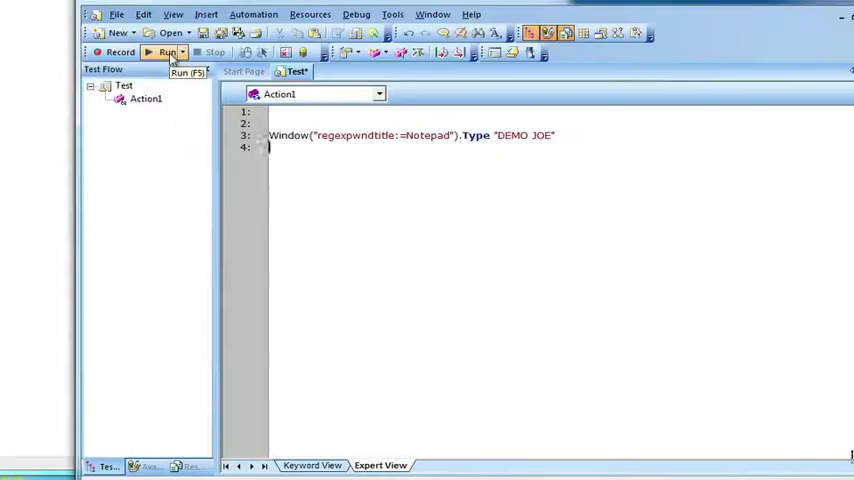
# - Run the script so DEMO JOE is typed into Notepad
pyautogui.click(168, 52)
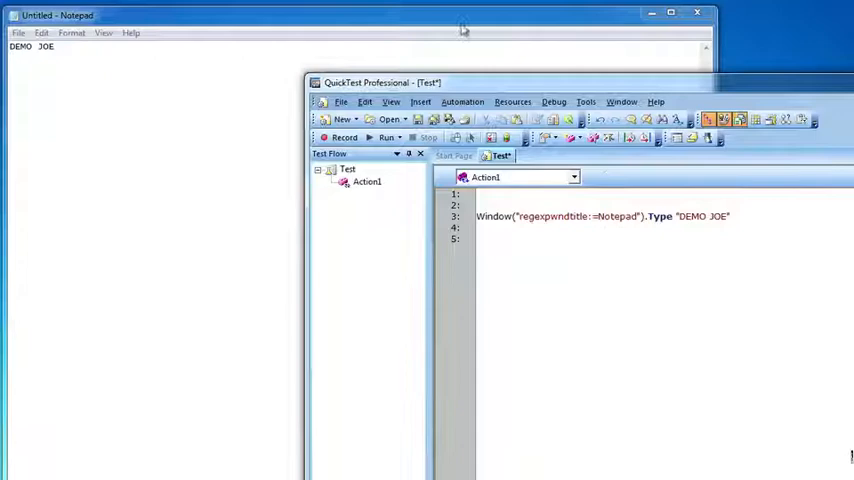
pyautogui.moveTo(398, 104)
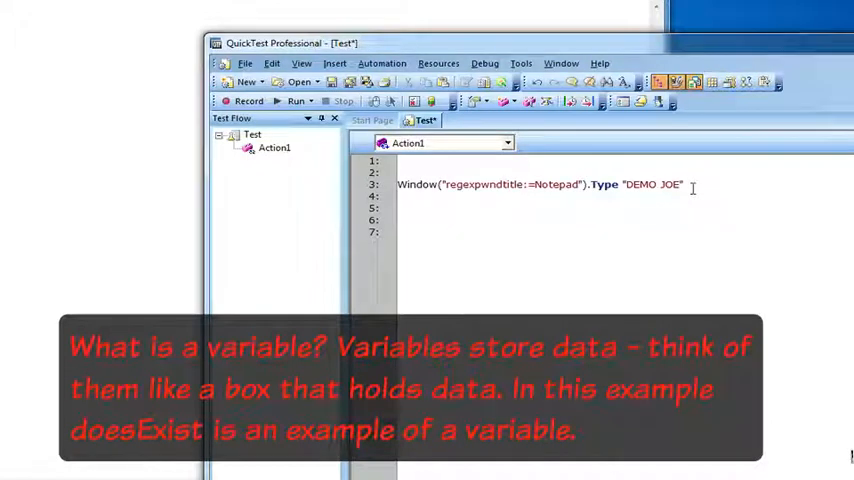
# - Write doesExist = Window("regexpwndtitle:=Notepad").Exist(1) on line 4 and begin msgbox on line 5
pyautogui.write('doe')
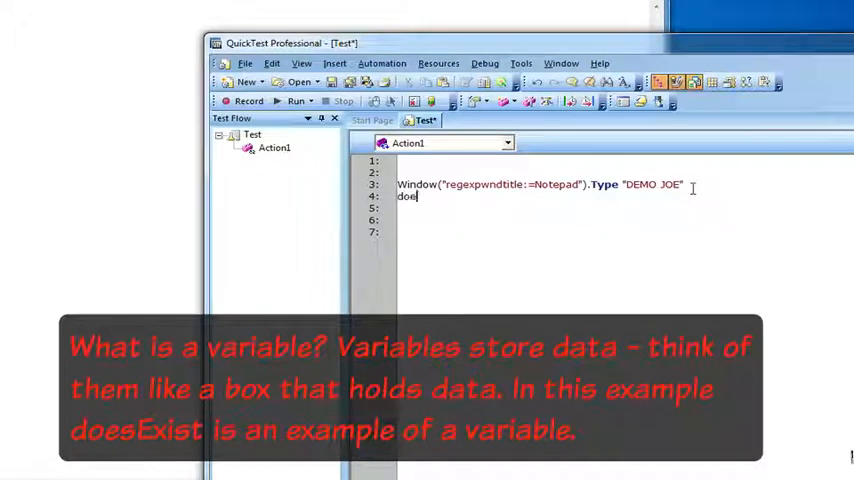
pyautogui.write('sEx')
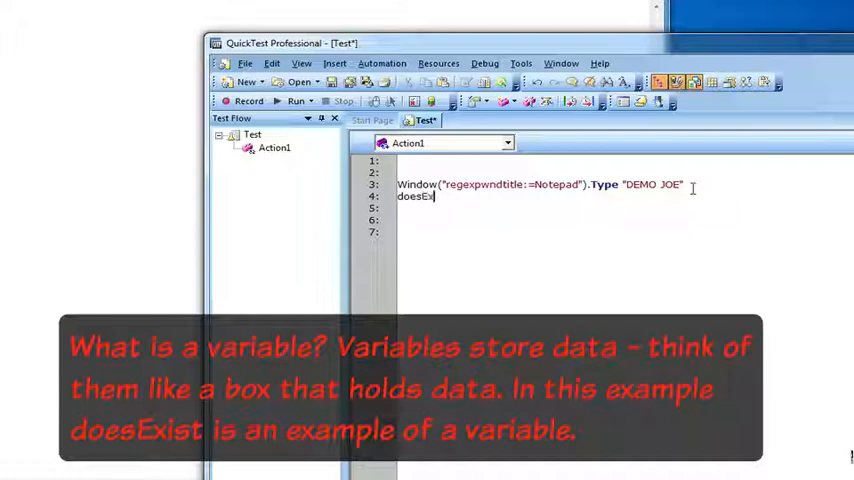
pyautogui.write('ist')
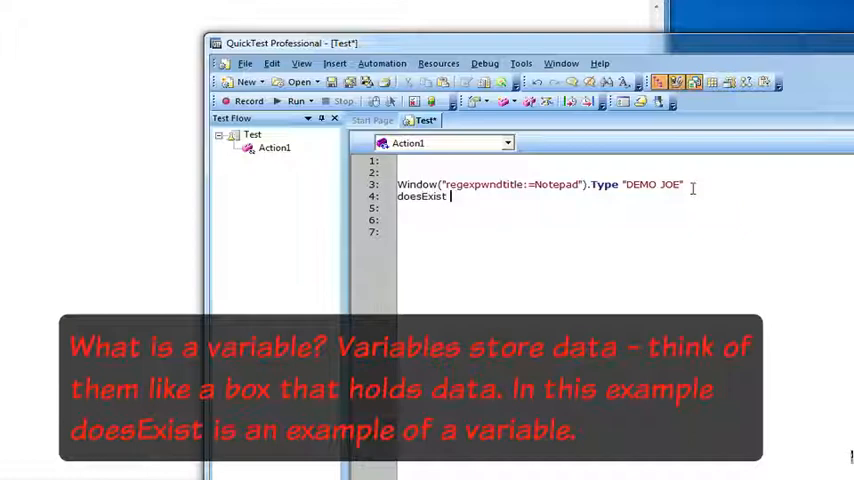
pyautogui.write('= Window("regexpwndtitle:=Notepad").Exist')
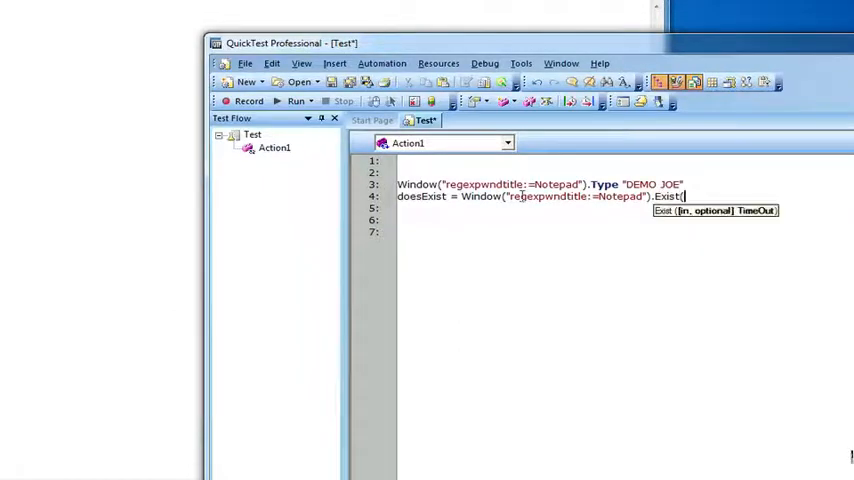
pyautogui.write('(')
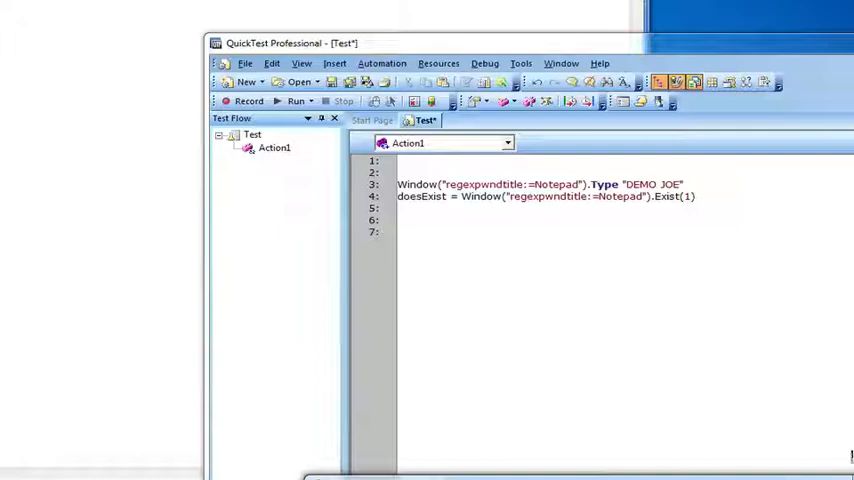
pyautogui.write('msgbox doesEx')
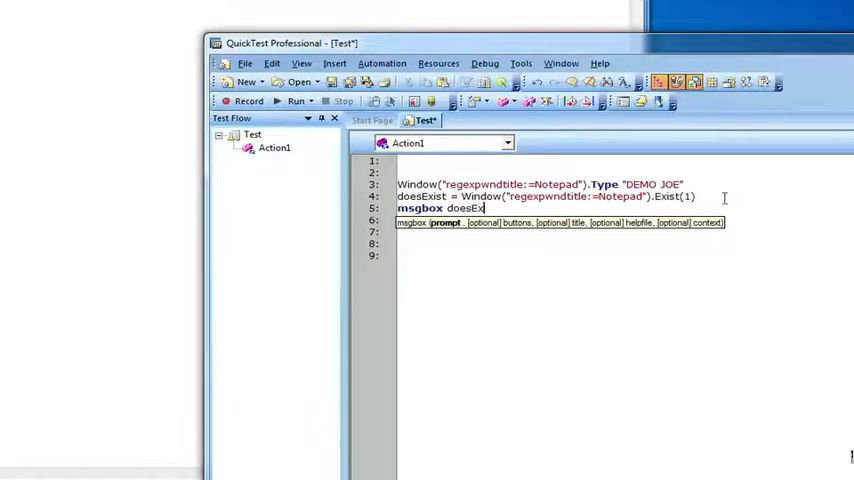
# - Run the test, see the message box report True, and dismiss it back to the script
pyautogui.click(292, 100)
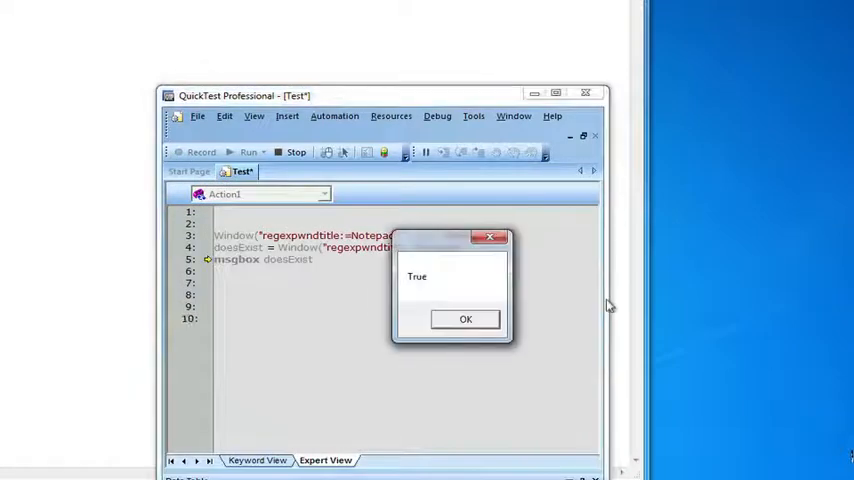
pyautogui.moveTo(448, 278)
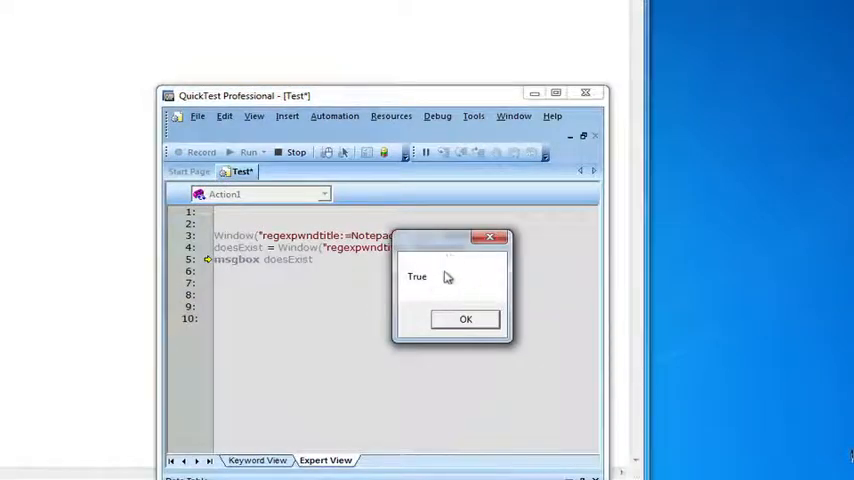
pyautogui.click(466, 320)
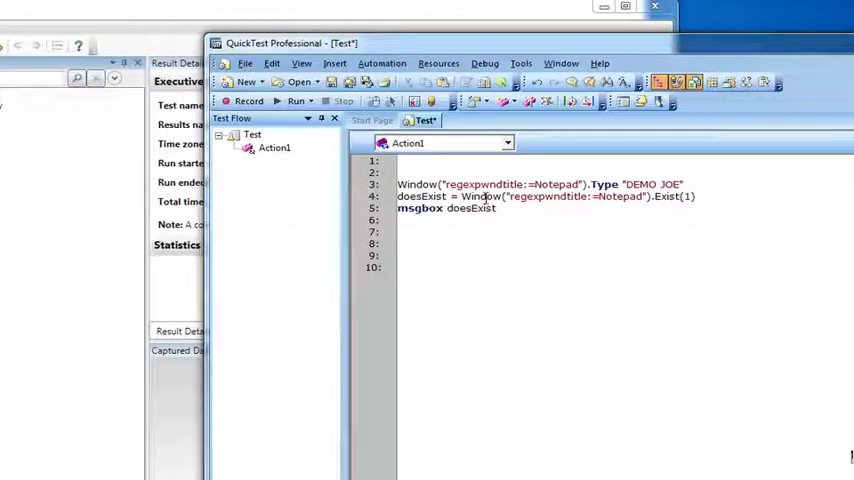
pyautogui.doubleClick(430, 196)
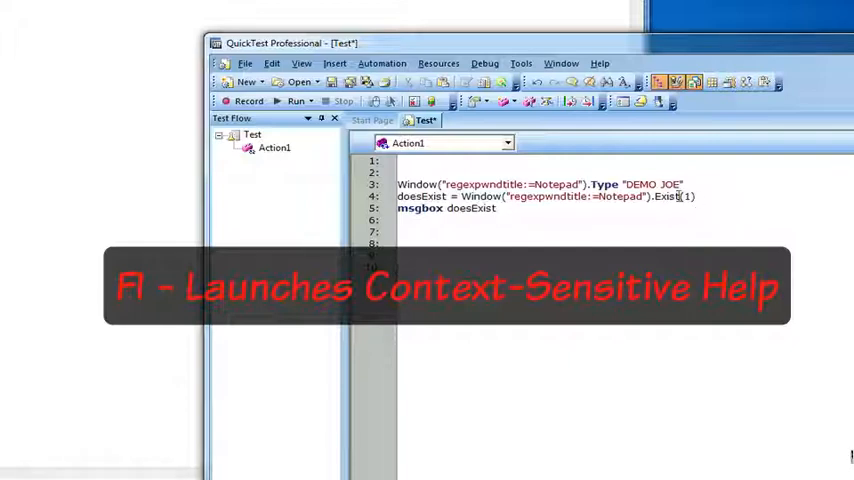
# - Select the word Type on line 3 and read its context-sensitive help page
pyautogui.doubleClick(604, 184)
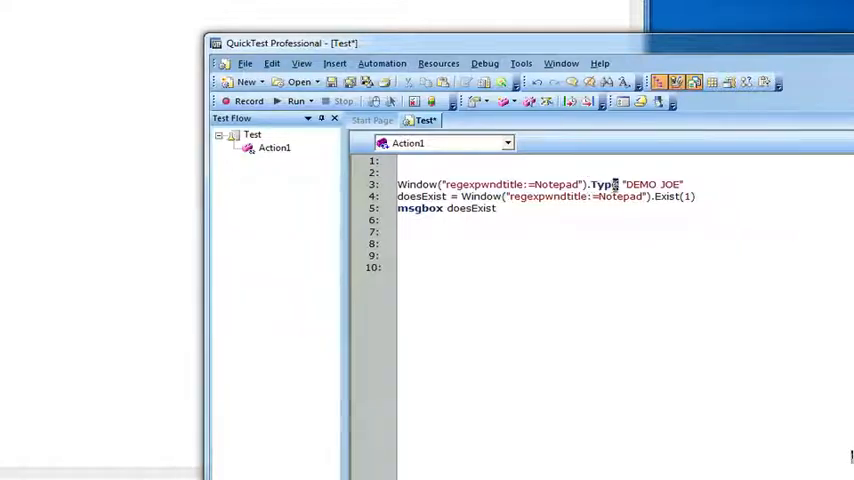
pyautogui.doubleClick(604, 184)
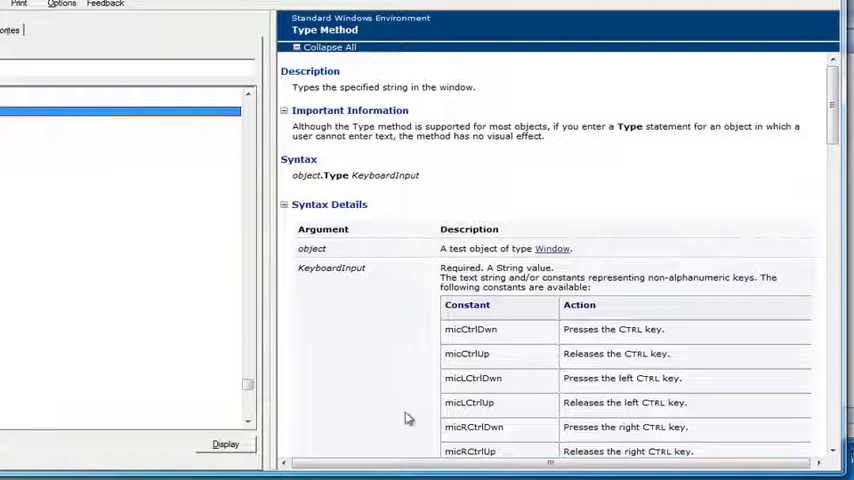
pyautogui.moveTo(432, 140)
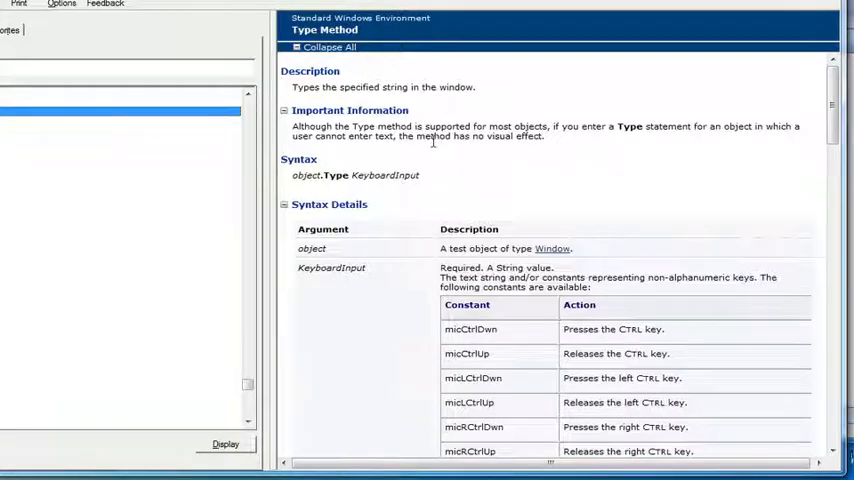
pyautogui.moveTo(422, 178)
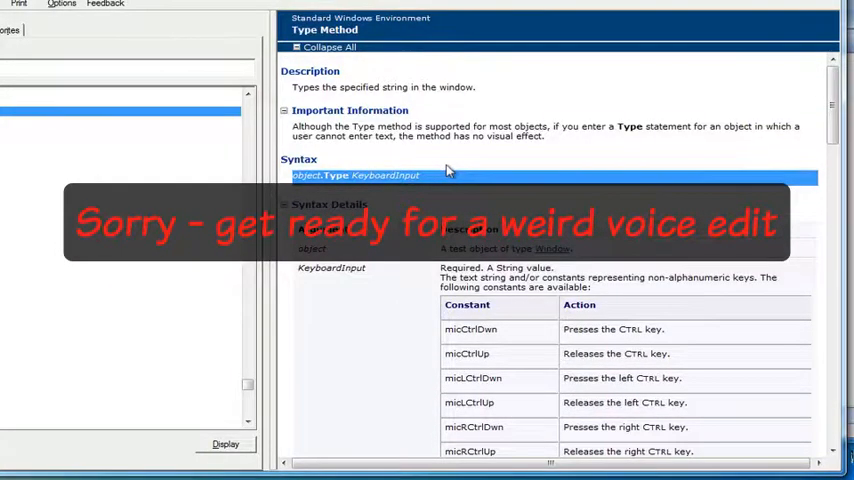
pyautogui.scroll(-3)
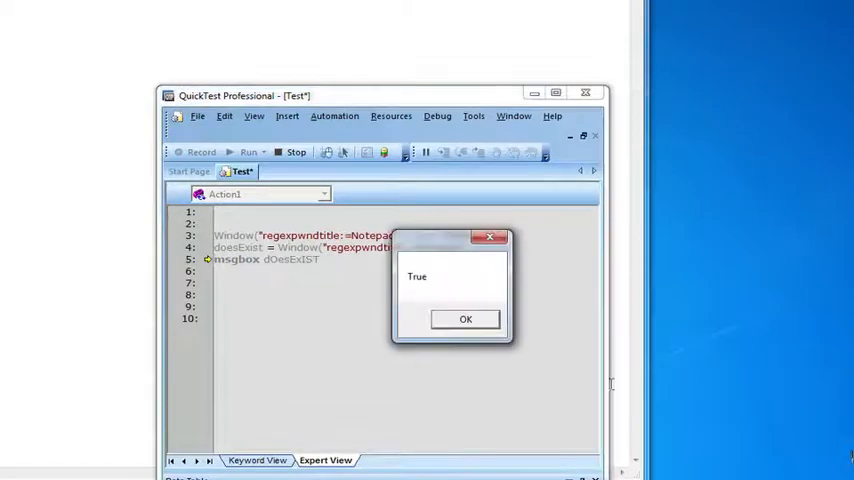
# - Dismiss the True message from the rerun and start the test again
pyautogui.click(466, 318)
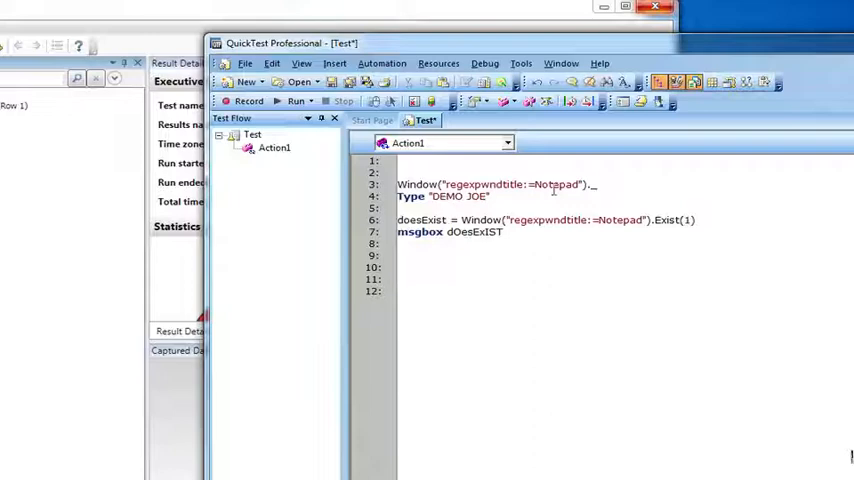
pyautogui.click(294, 100)
pyautogui.write("'This is a commen")
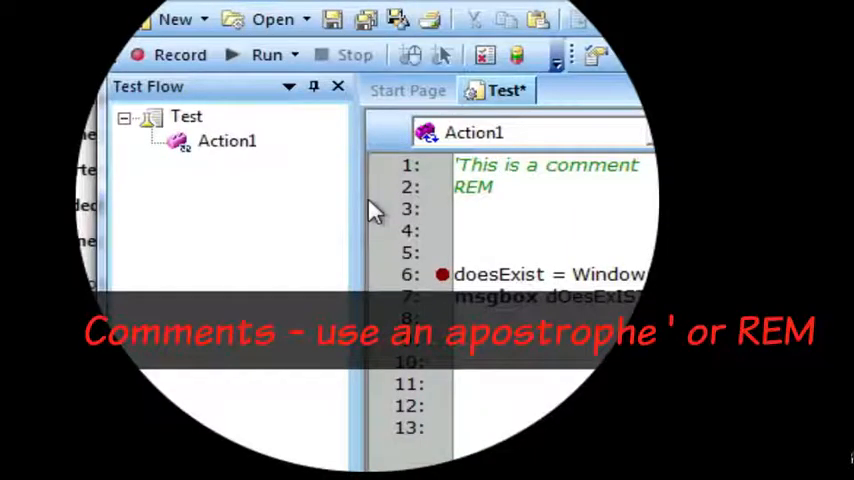
# - Write the comment 'This is a comment at the top of the script
pyautogui.write('this is c')
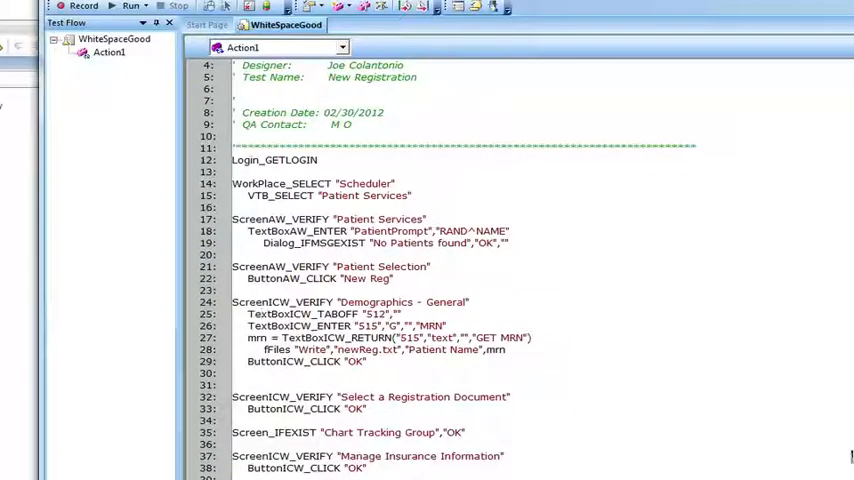
# - Show the File menu's recent tests list to switch between whitespace examples
pyautogui.click(56, 8)
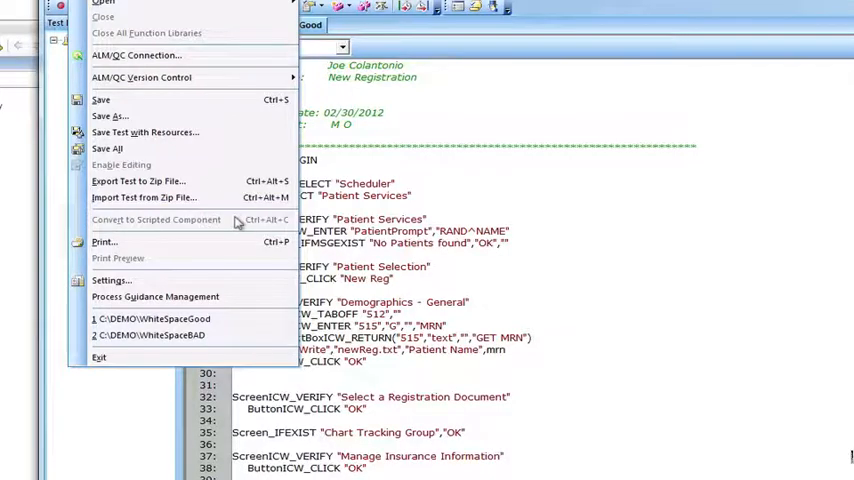